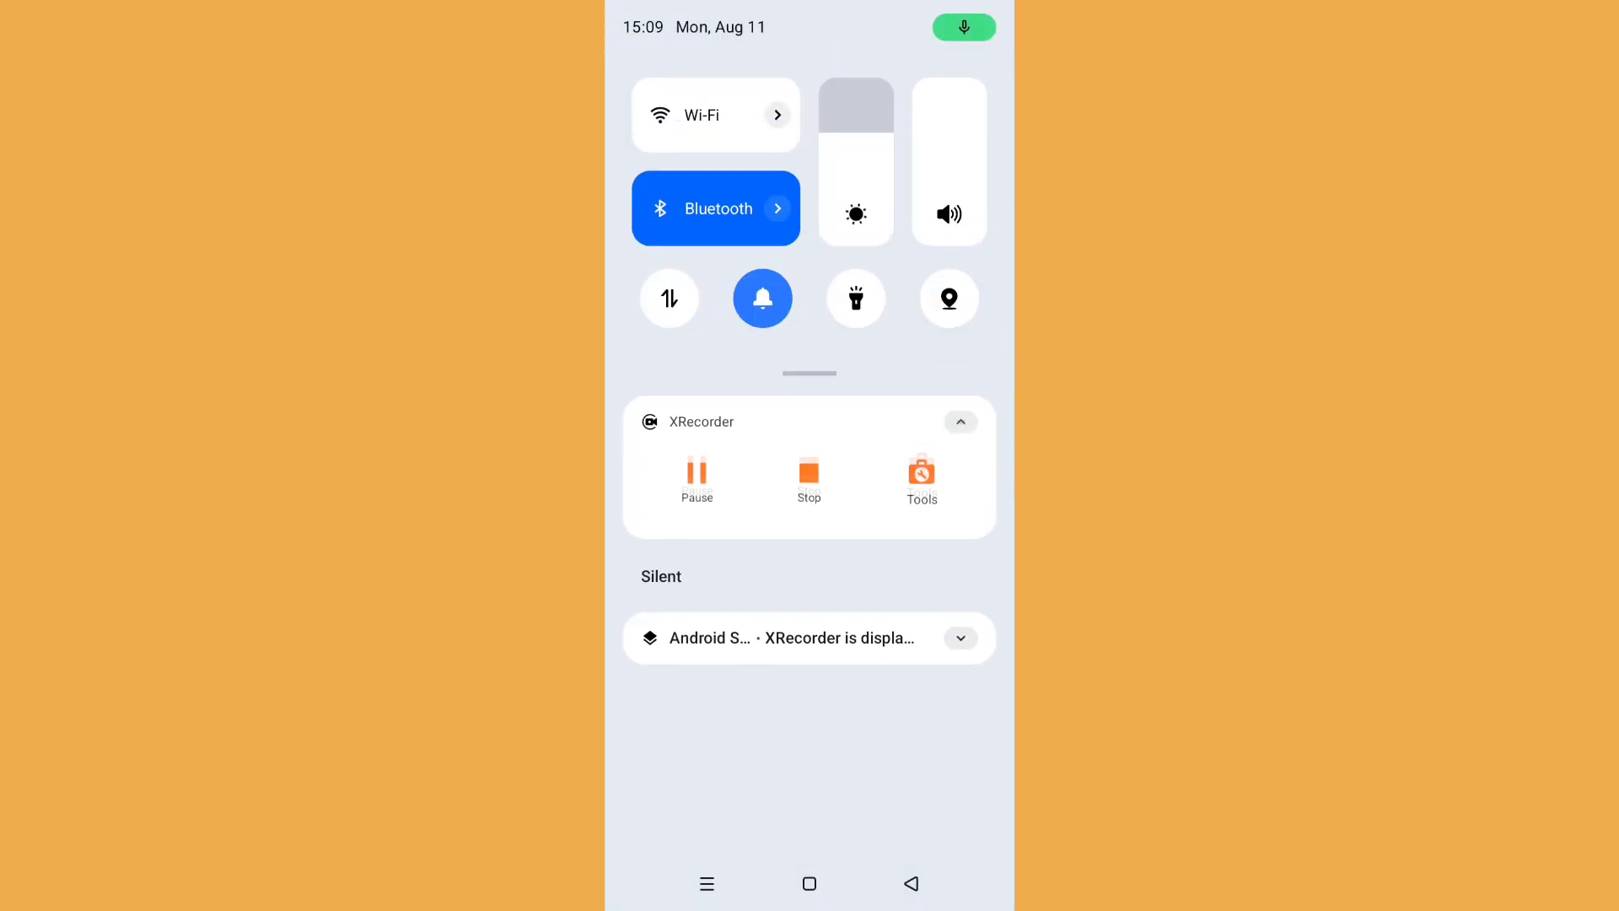
- Expand Quick Settings and long-press the Quick Share tile to reach its settings page
{"action": "scroll", "scroll_direction": "down", "scroll_amount": 3}
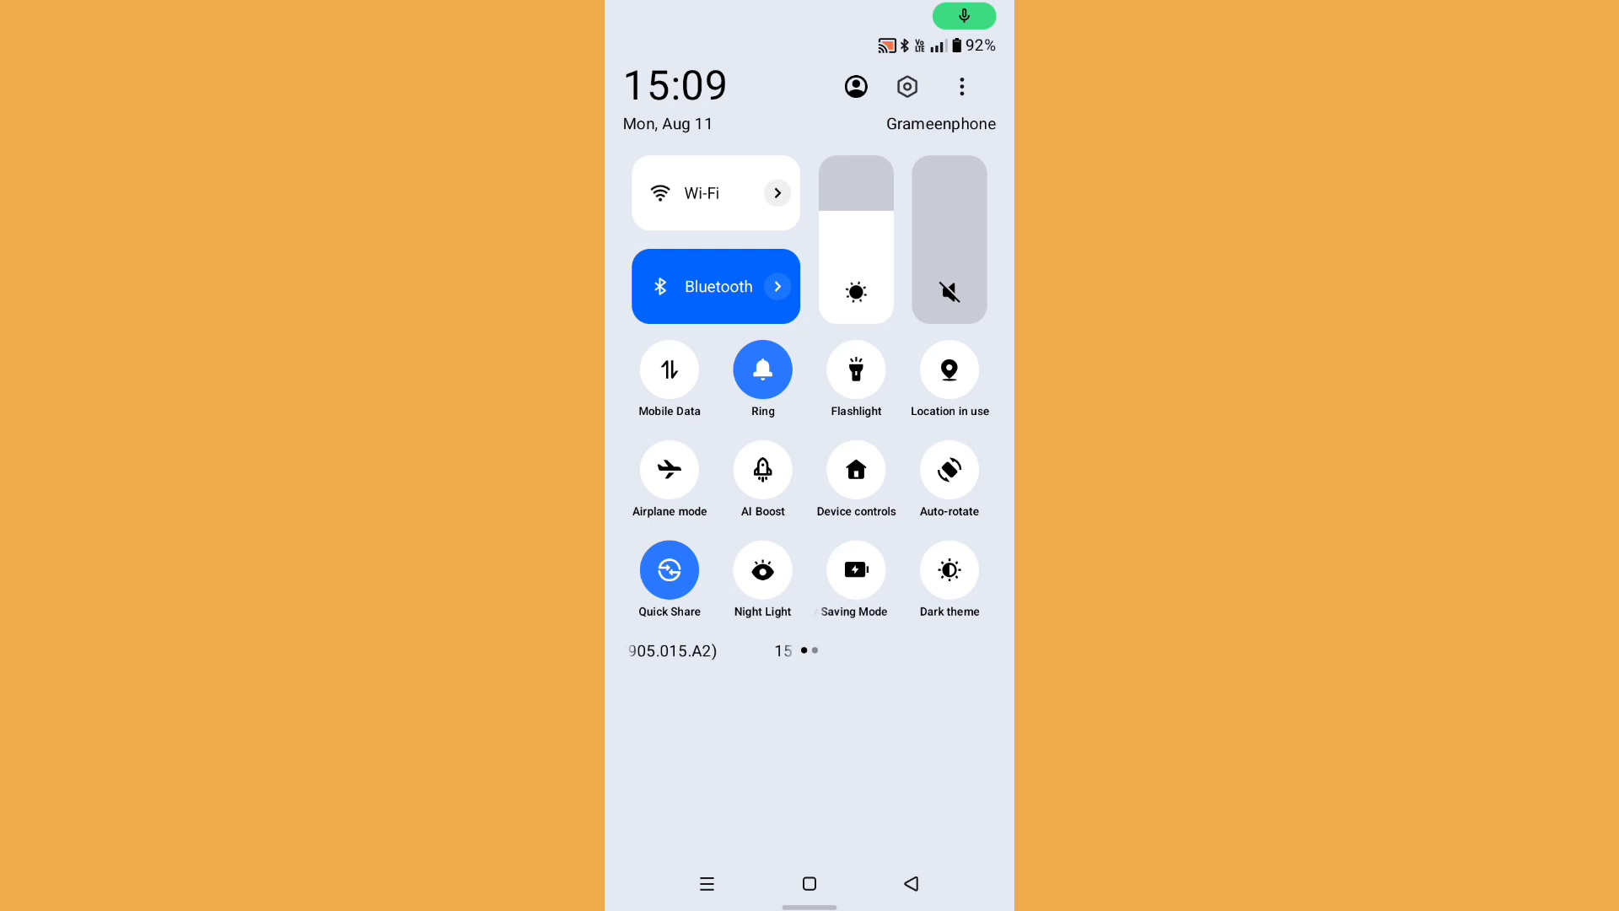
{"action": "left_click", "coordinate": [669, 569]}
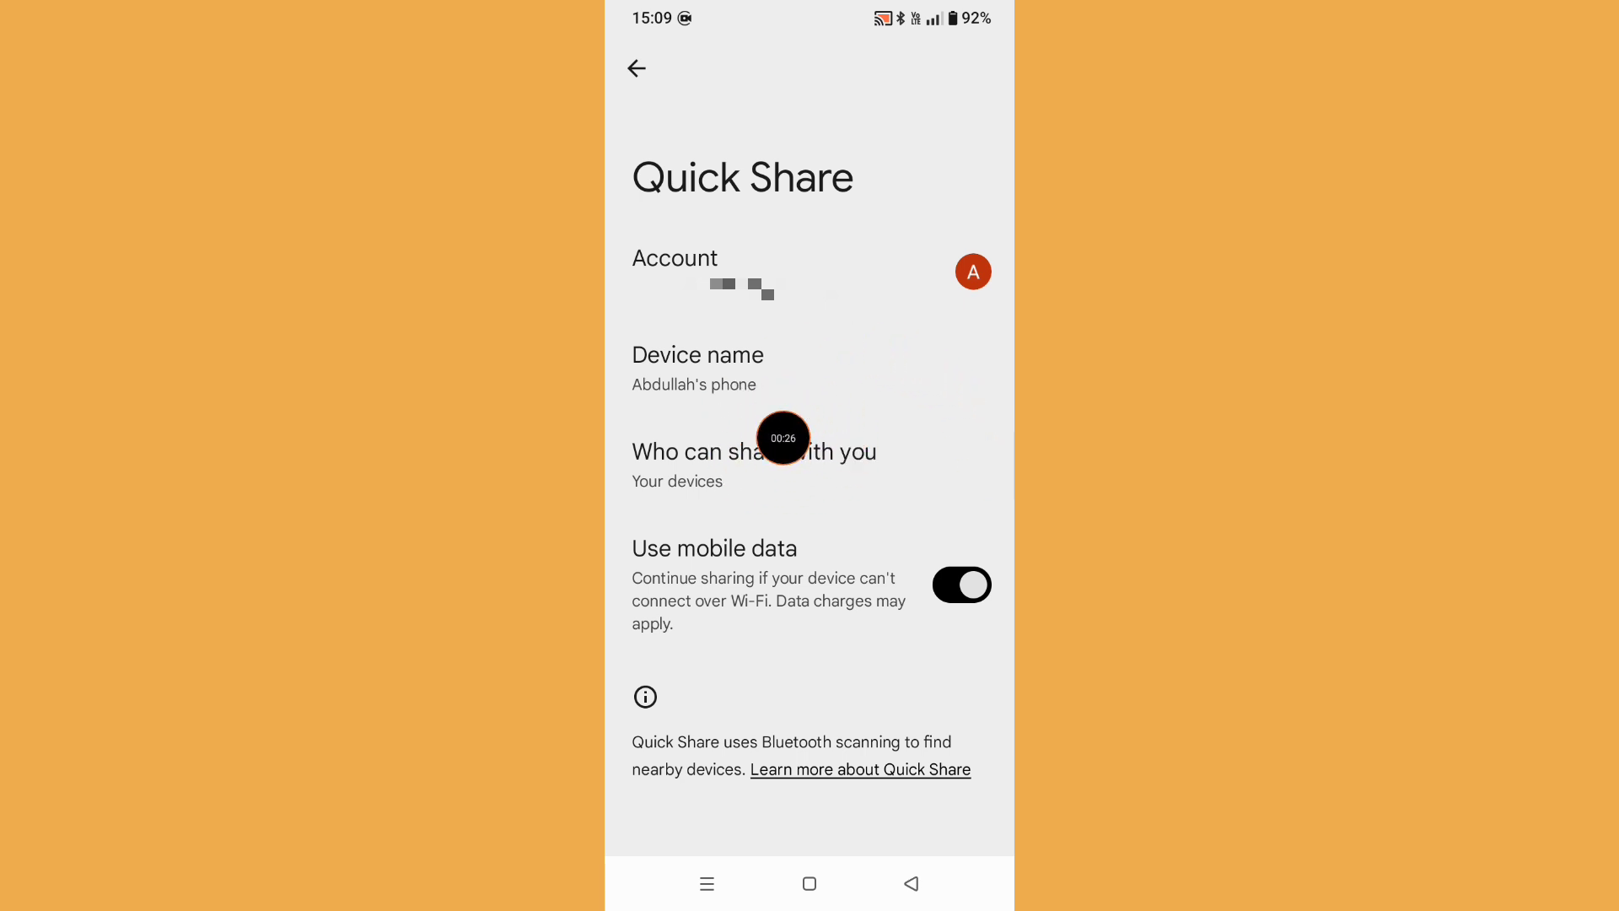
- Go to the 'Who can share with you' page, currently set to Your devices
{"action": "left_click", "coordinate": [751, 451]}
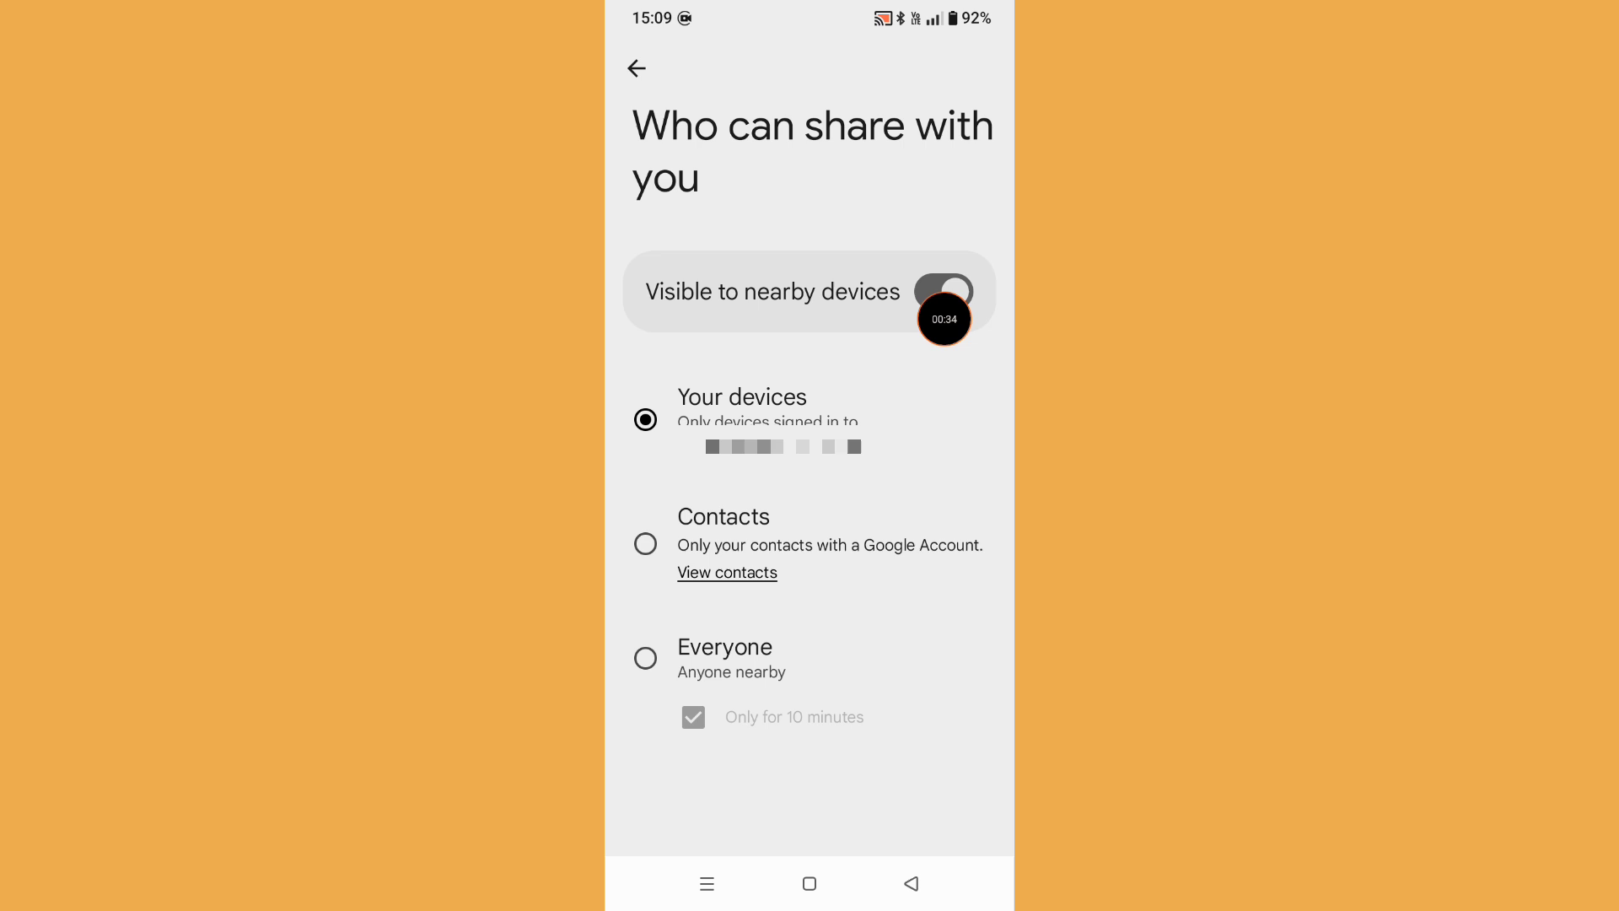
- Switch the 'Visible to nearby devices' toggle off
{"action": "left_click", "coordinate": [943, 290]}
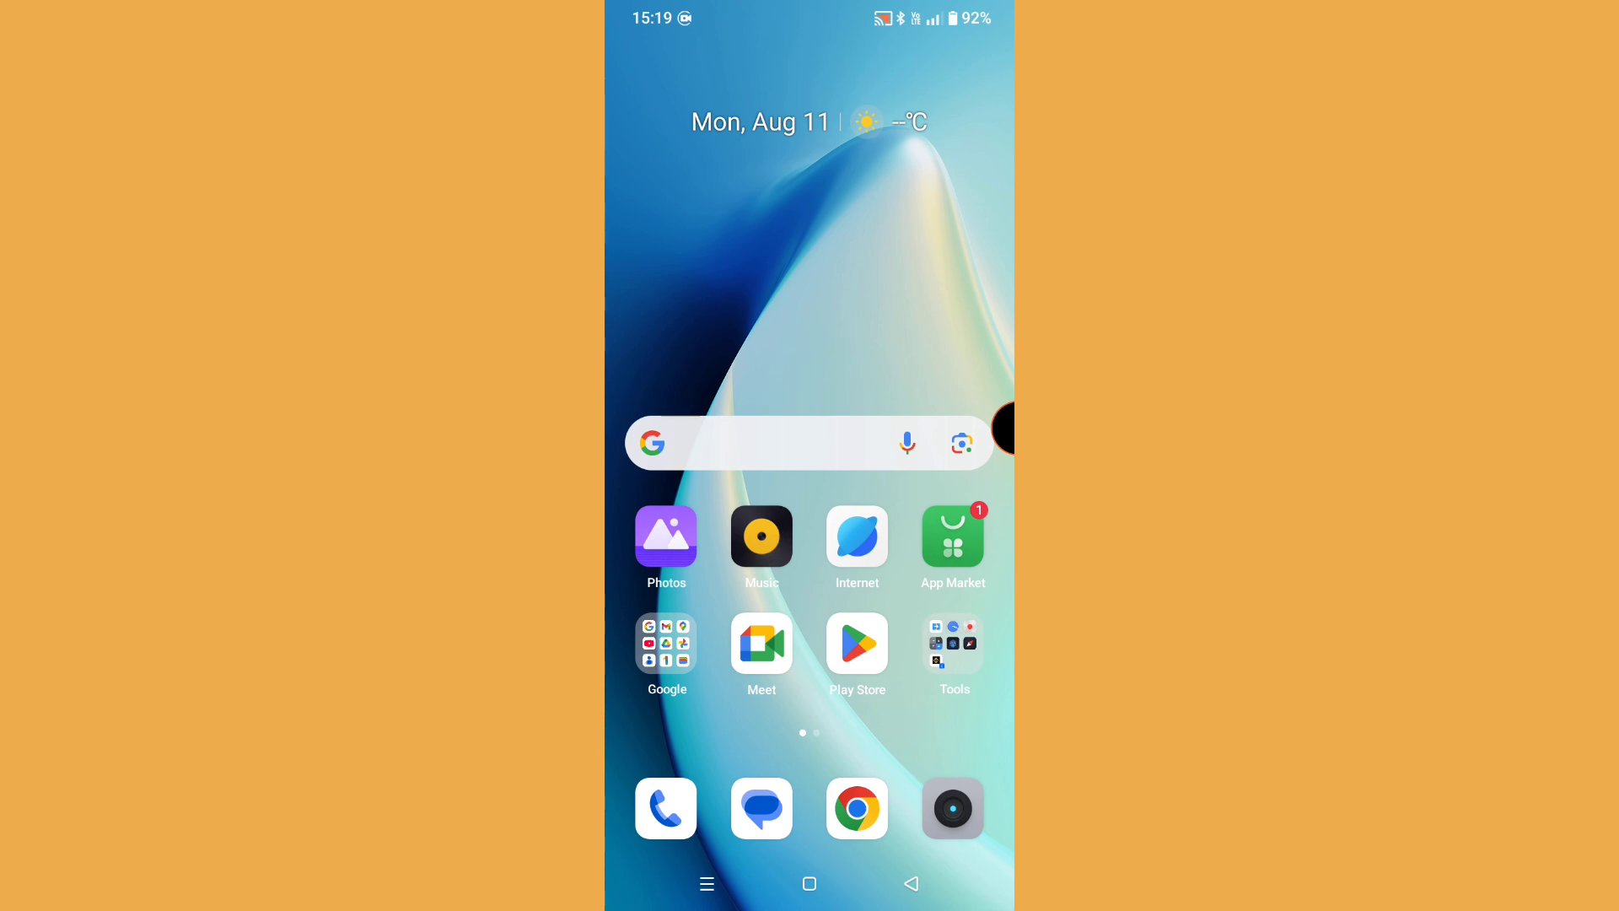
- From the home screen, expand Quick Settings and turn off the Wi-Fi and Bluetooth tiles
{"action": "scroll", "scroll_direction": "down", "scroll_amount": 3}
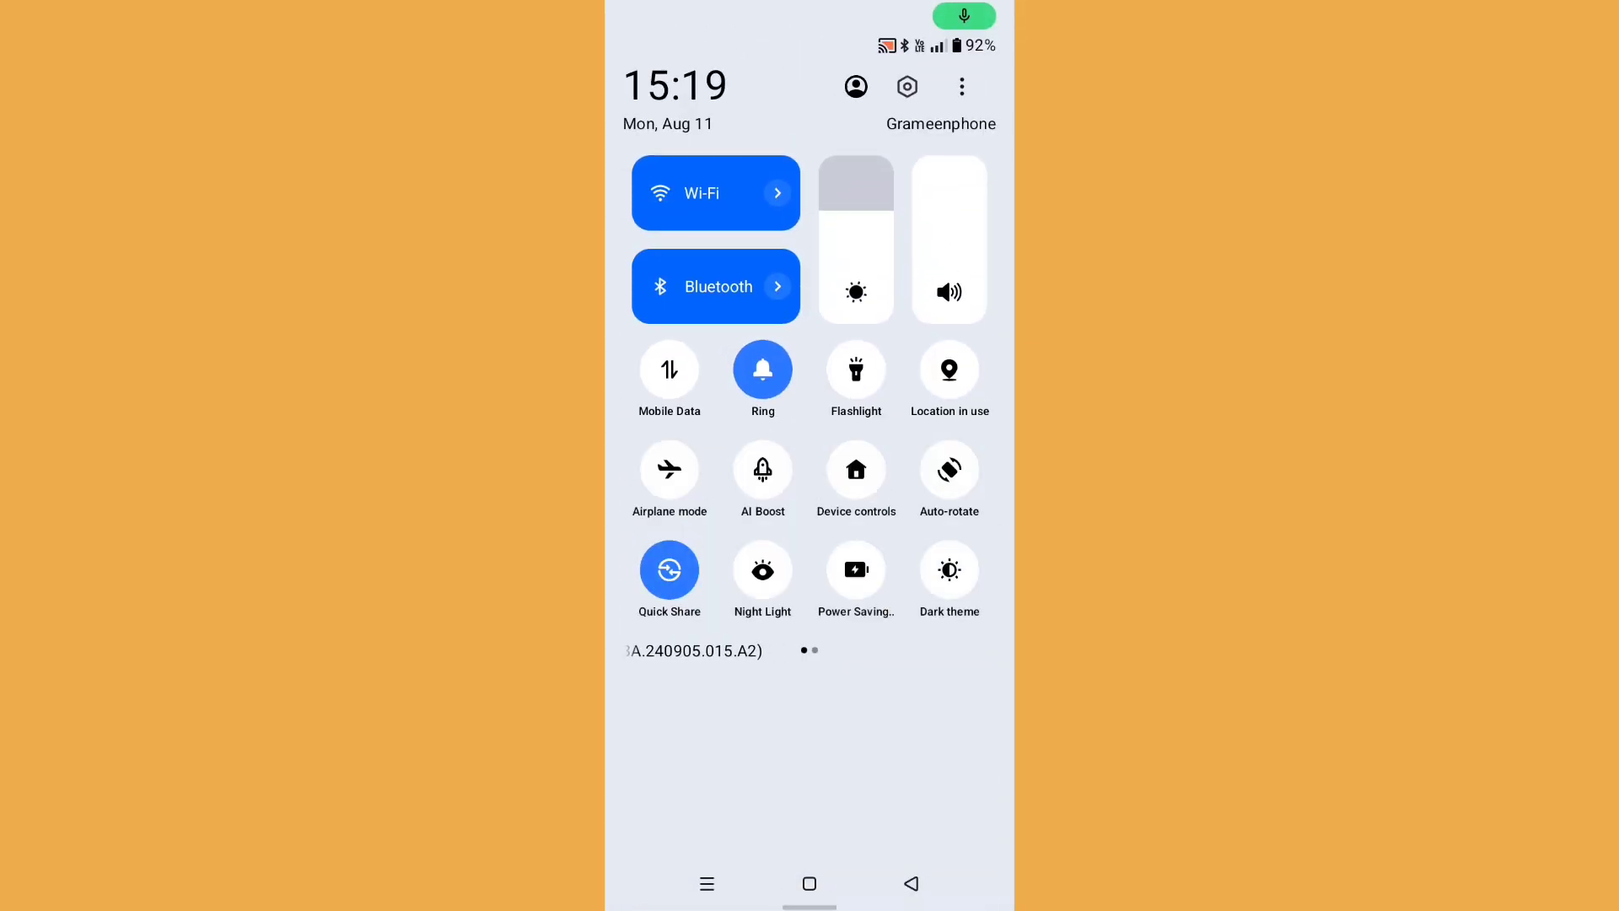
{"action": "left_click", "coordinate": [714, 193]}
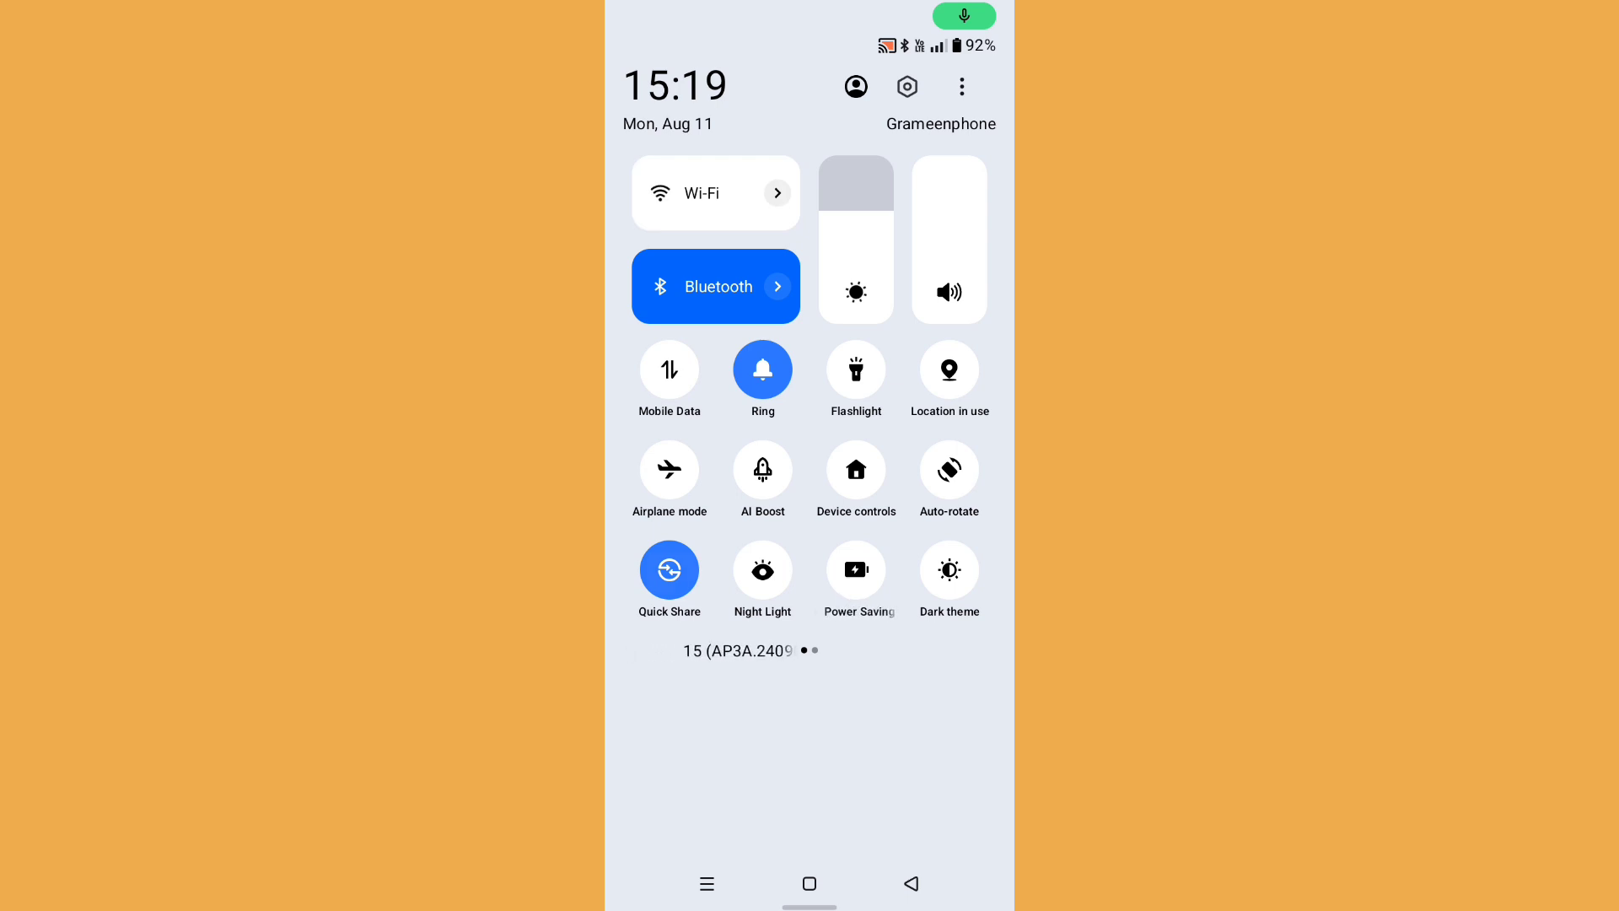
{"action": "left_click", "coordinate": [716, 286]}
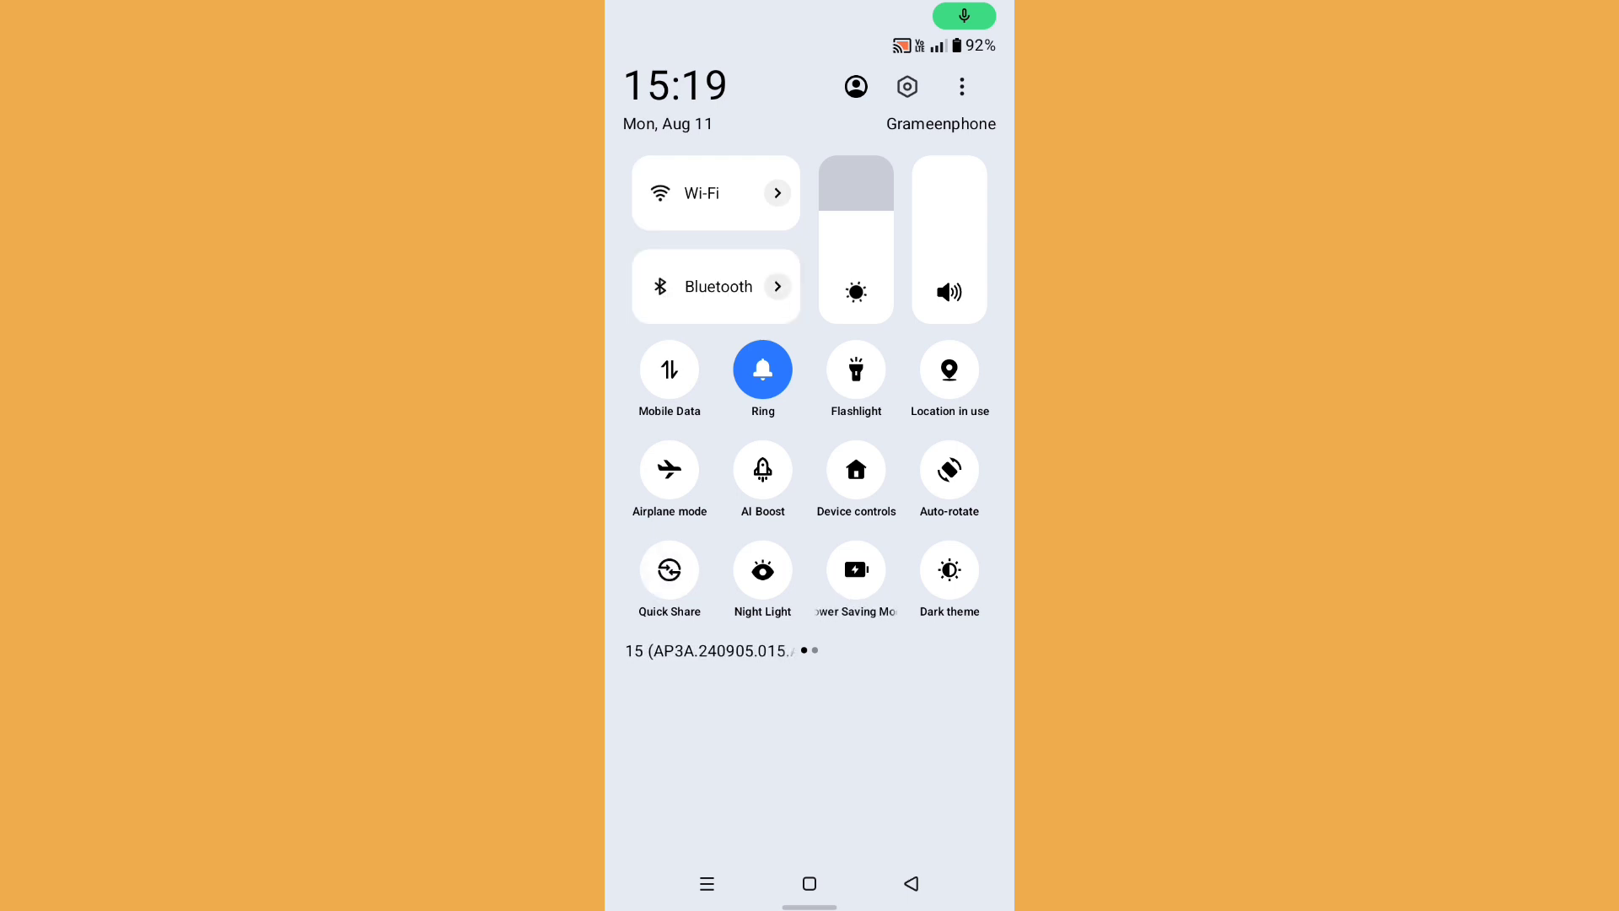